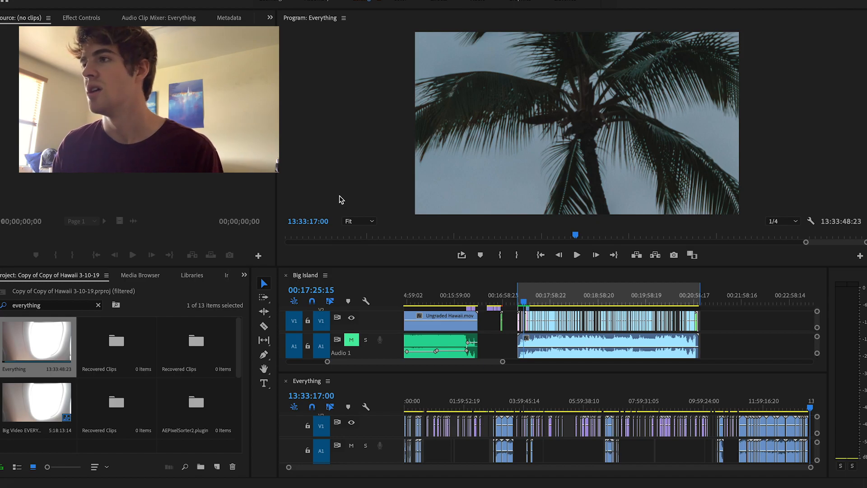
mouse_move(508, 266)
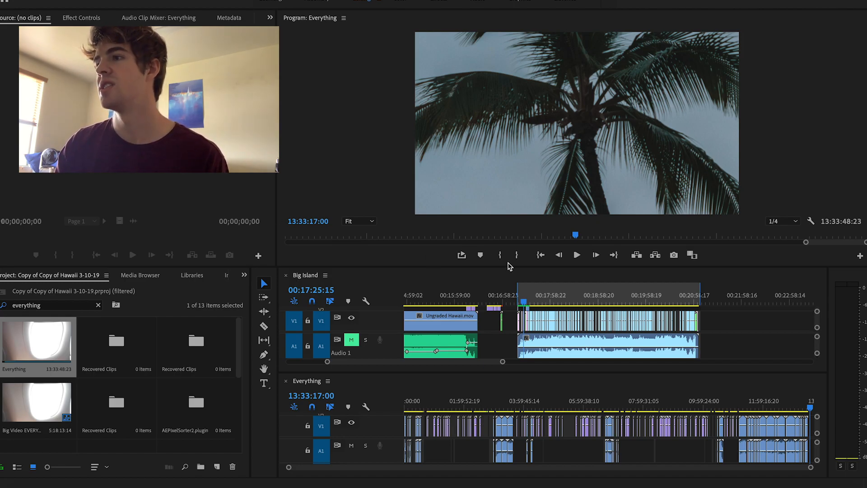
mouse_move(495, 308)
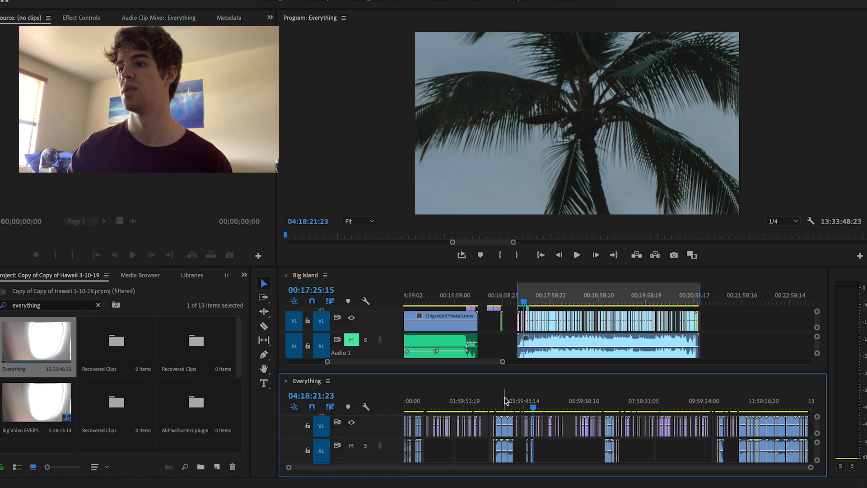
Activate the Big Island sequence and make its V1–V4 and A1–A3 tracks visible.
left_click(503, 408)
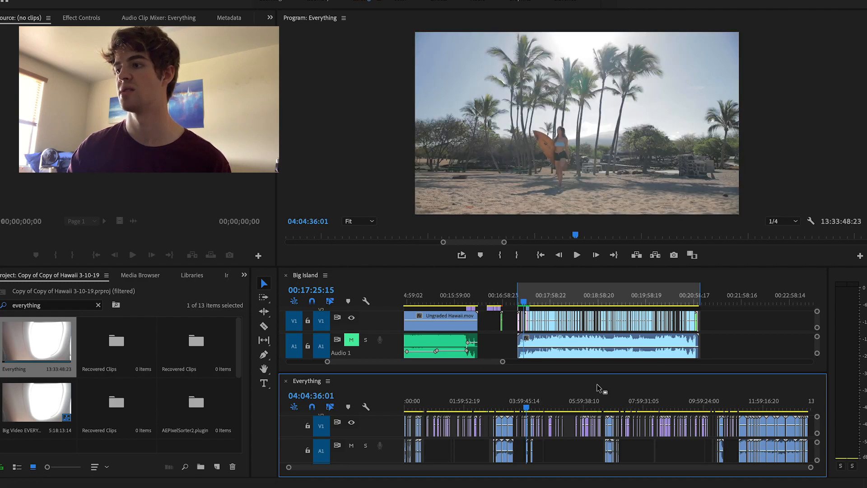
left_click(636, 400)
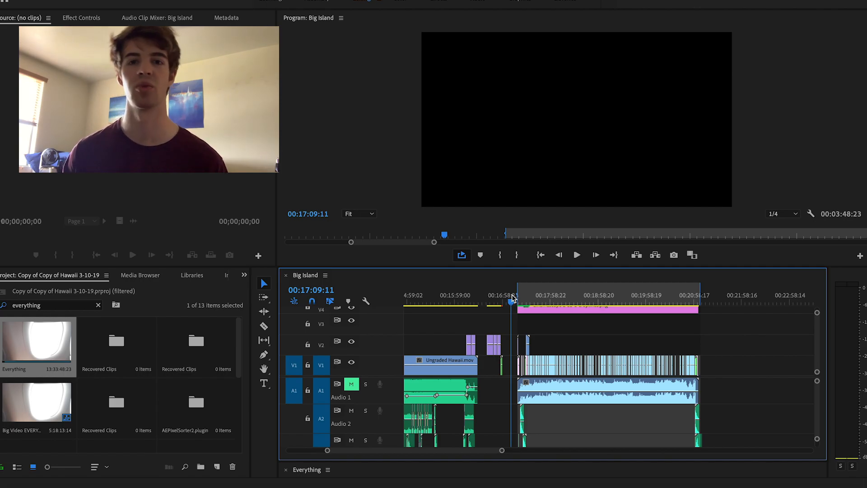
Park the playhead at 00:17:18:01 on the leather notebook shot and review the intro.
key("ctrl+s")
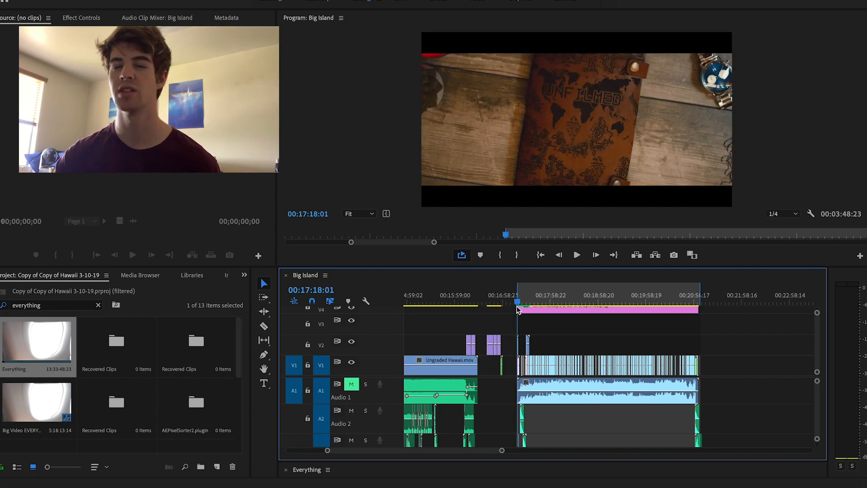
mouse_move(493, 346)
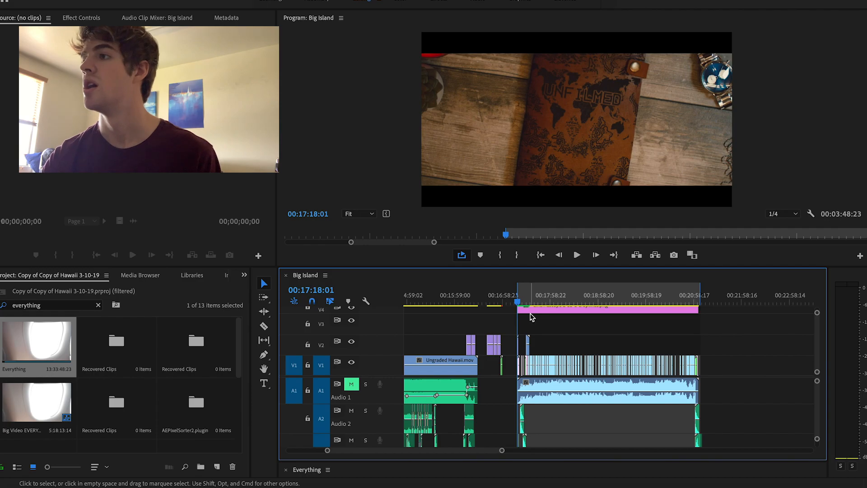
mouse_move(530, 317)
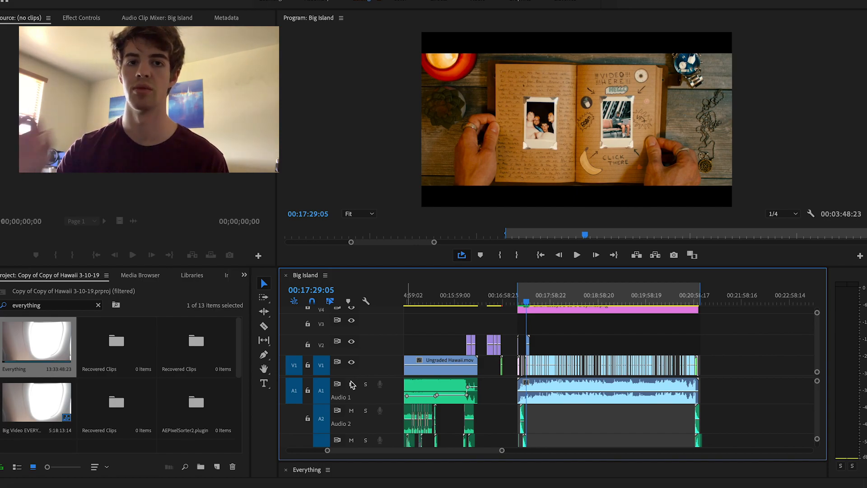
Play the intro with Audio 1 muted, then return the playhead to 00:17:18:01.
left_click(576, 255)
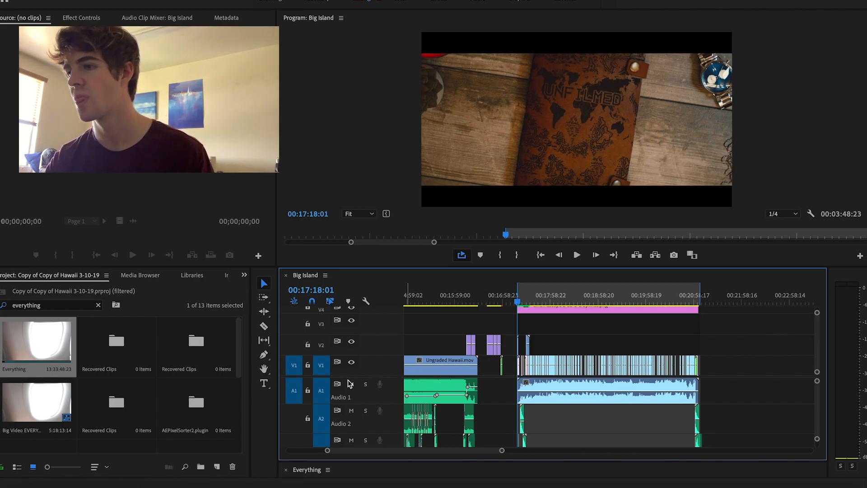
left_click(351, 384)
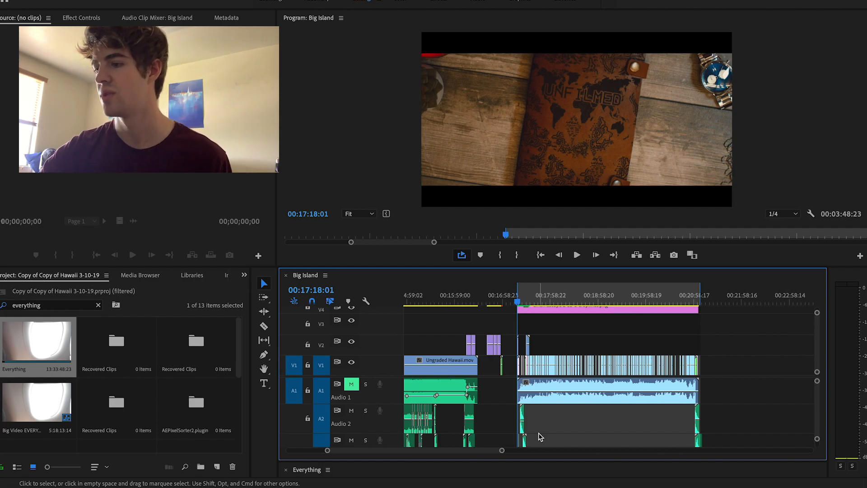
left_click(576, 255)
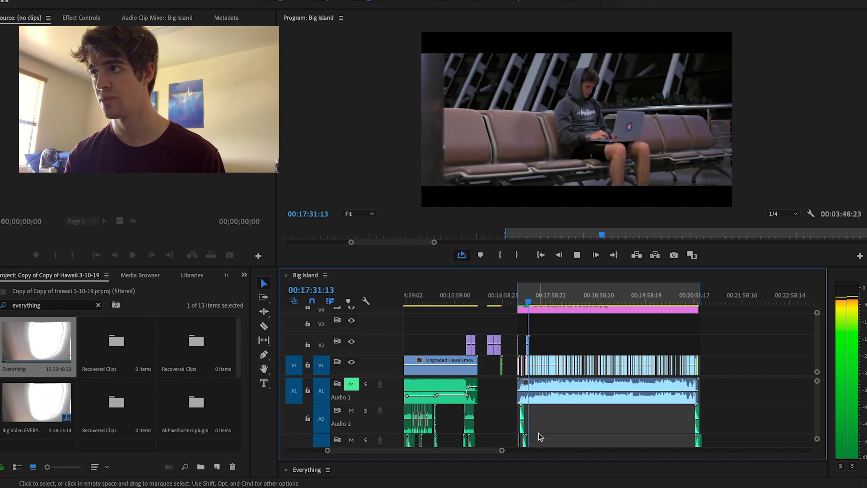
left_click(596, 254)
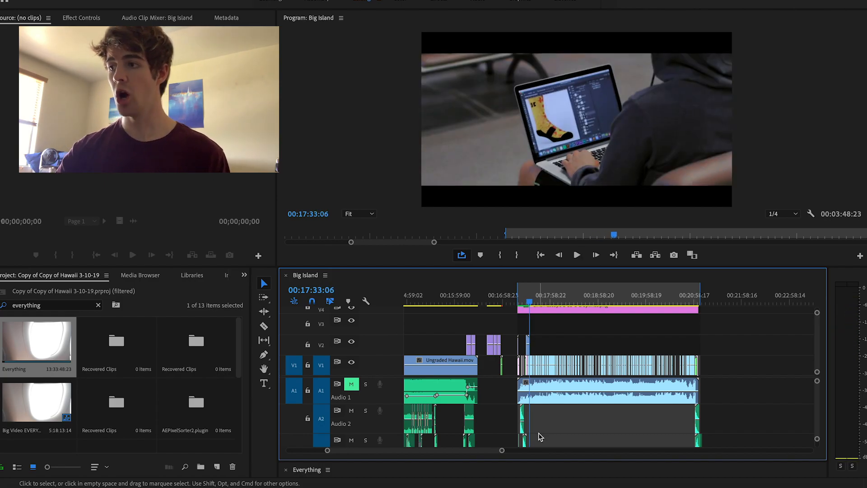
left_click(514, 296)
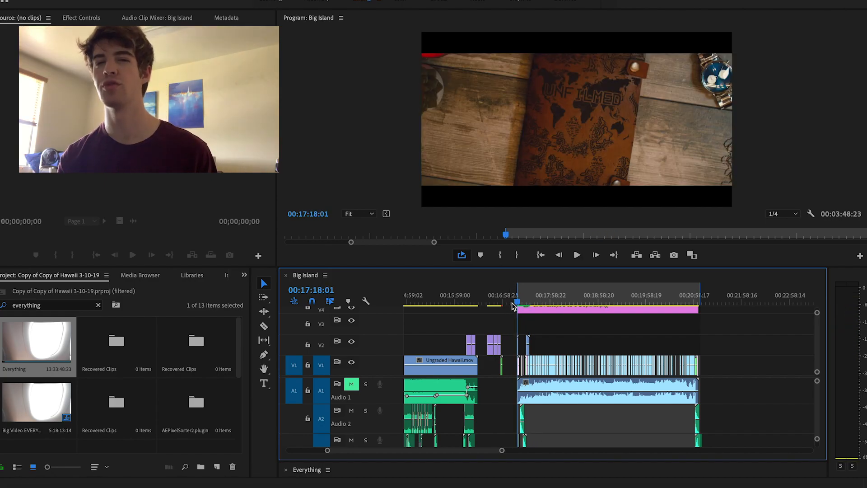